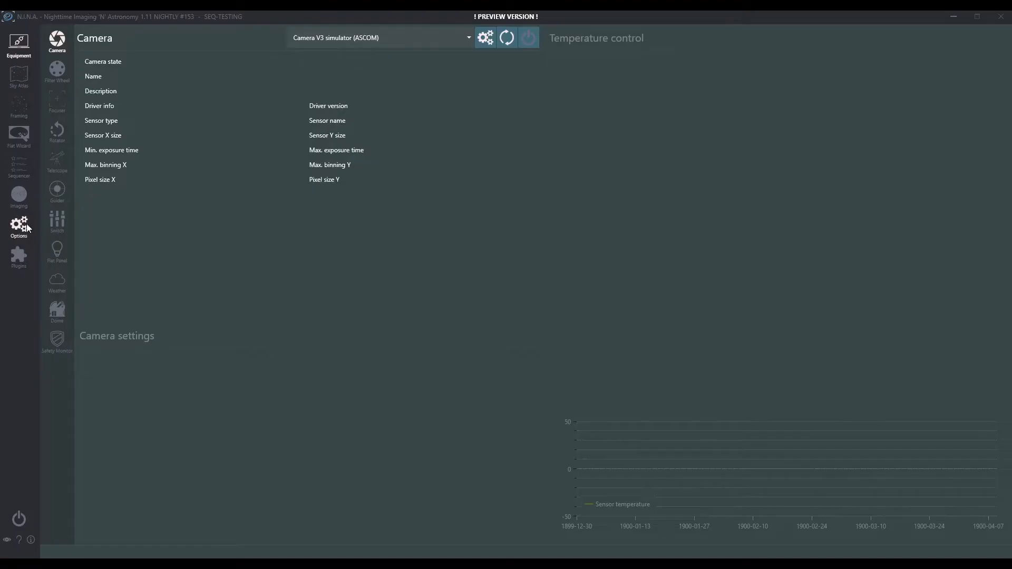
- Open the Advanced Sequencer with the saved templates list showing
click(19, 167)
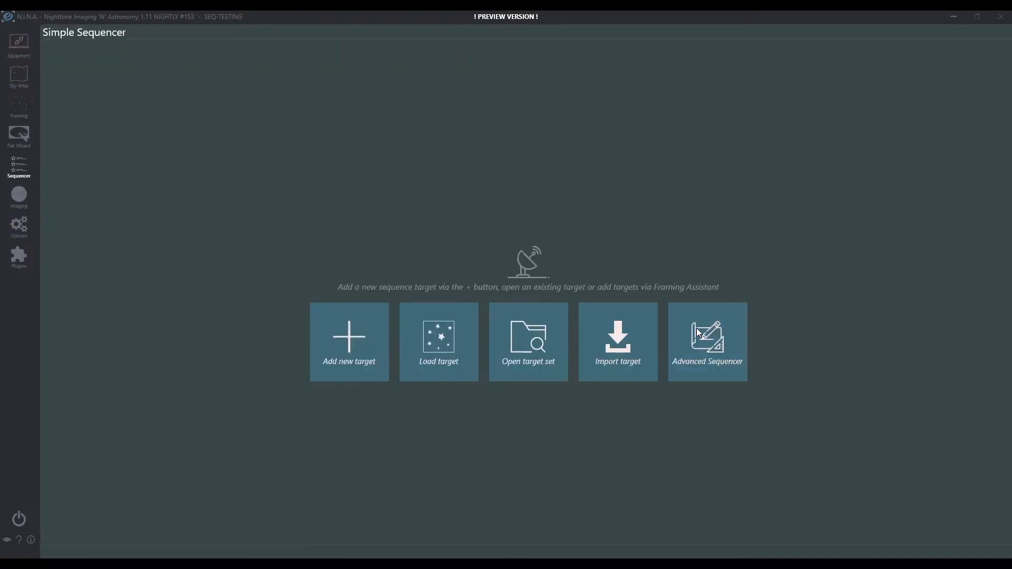
click(707, 341)
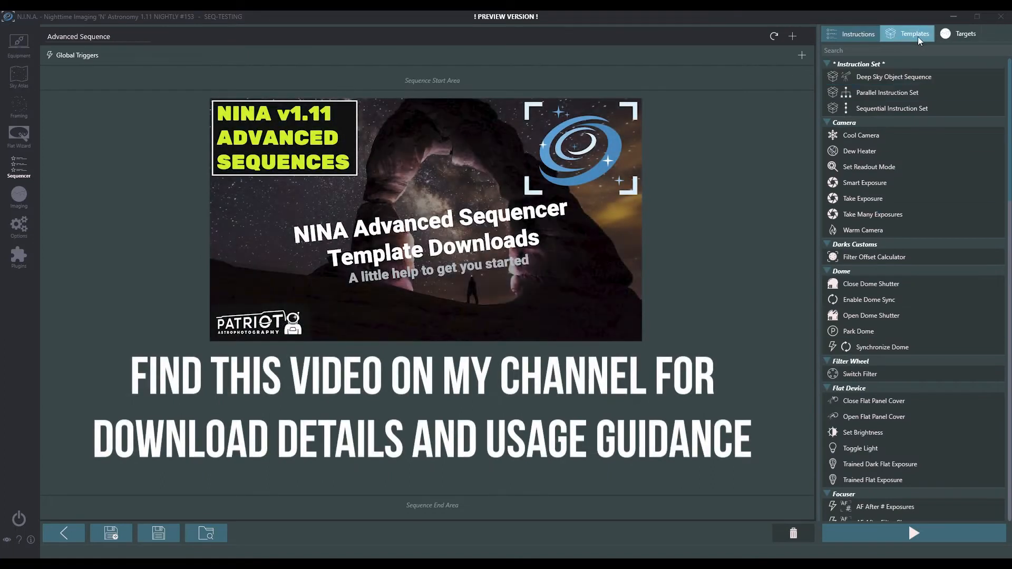
click(913, 33)
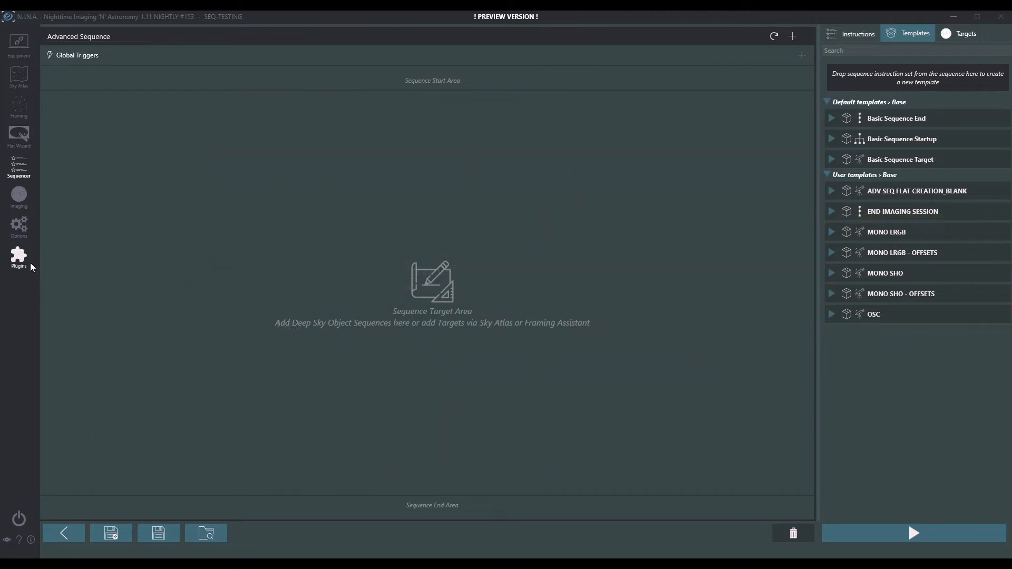
- Locate the Sequence Template Folder path in the program options
click(19, 226)
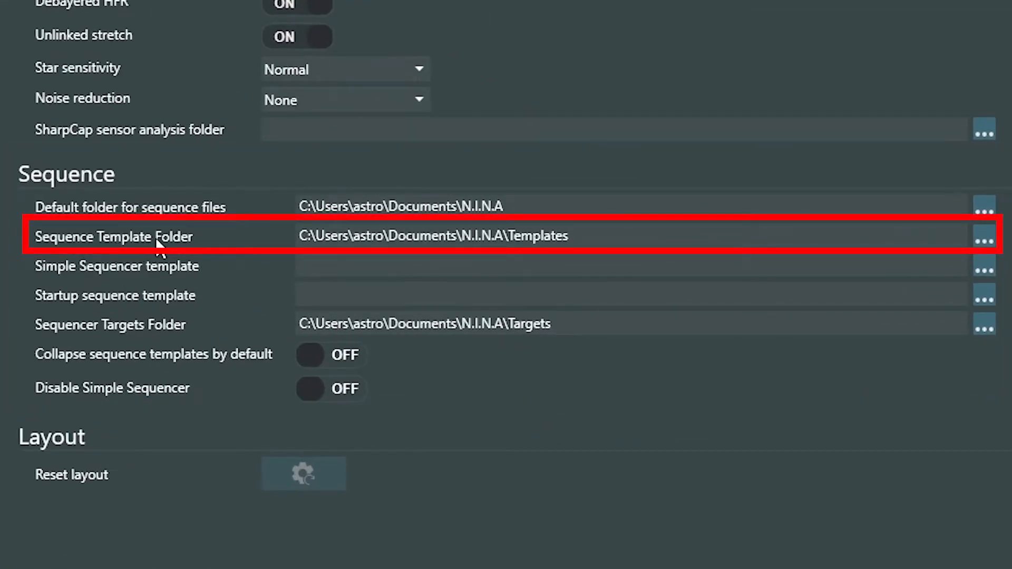
click(574, 235)
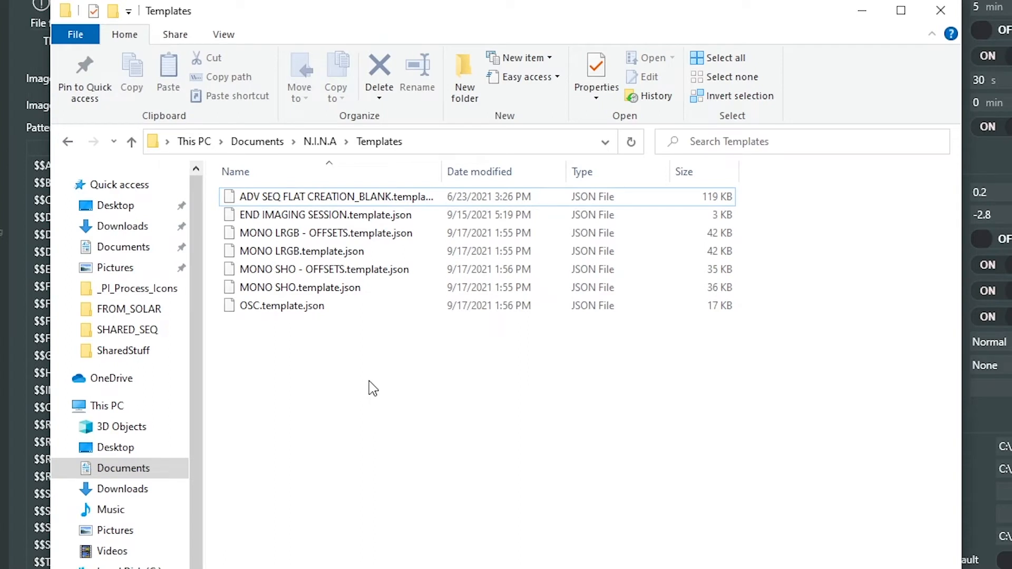
mouse_move(424, 149)
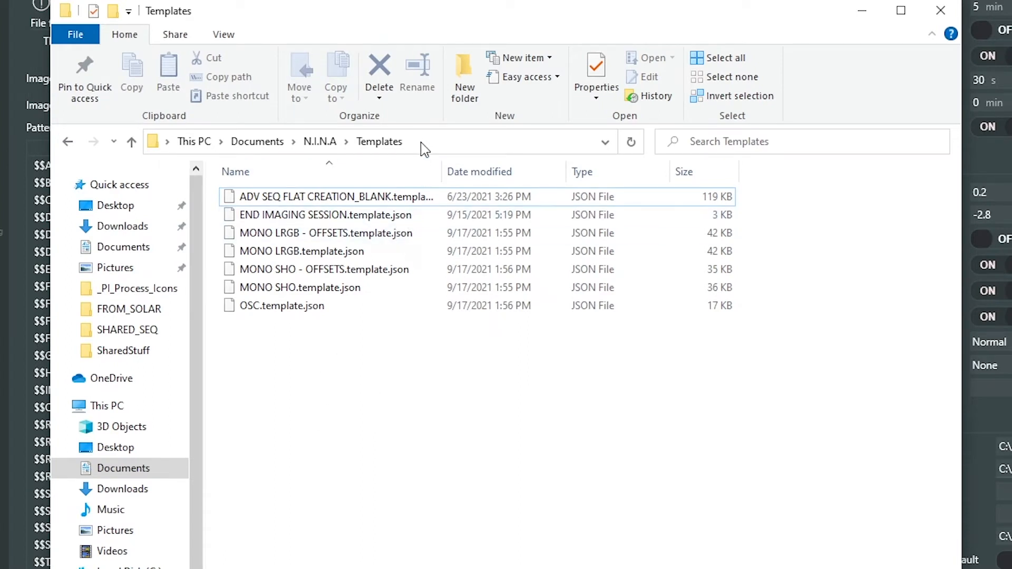
- Create a 'PatriotAstro' folder in Templates and move the MONO and OSC template files into it
click(419, 142)
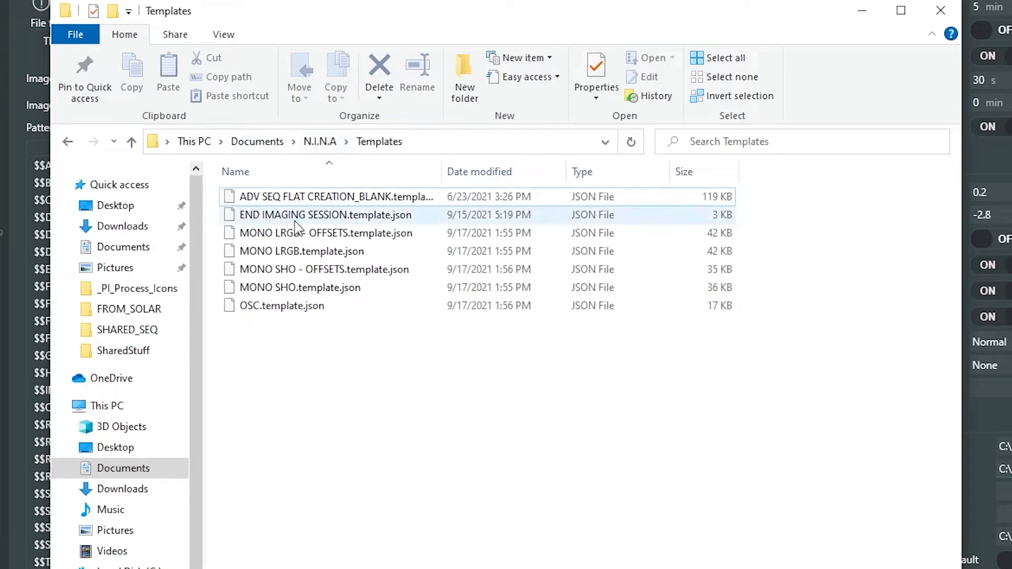
click(464, 76)
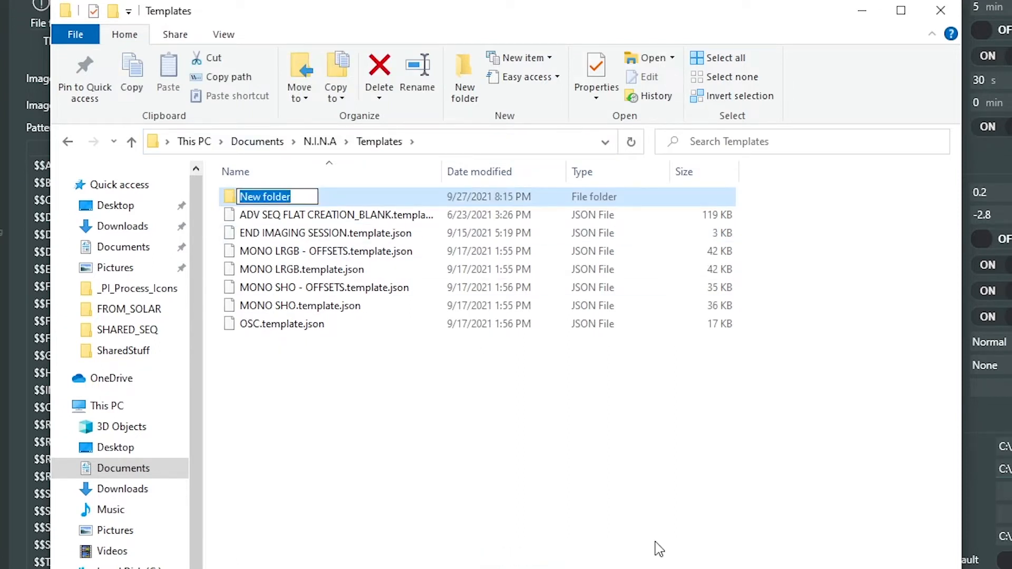
text(PatriotAstro)
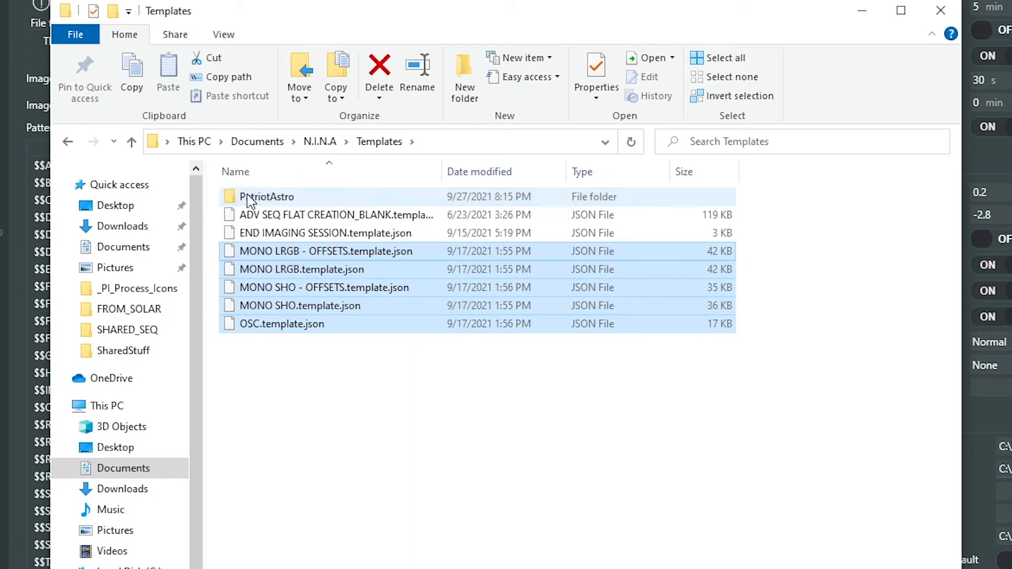
click(379, 73)
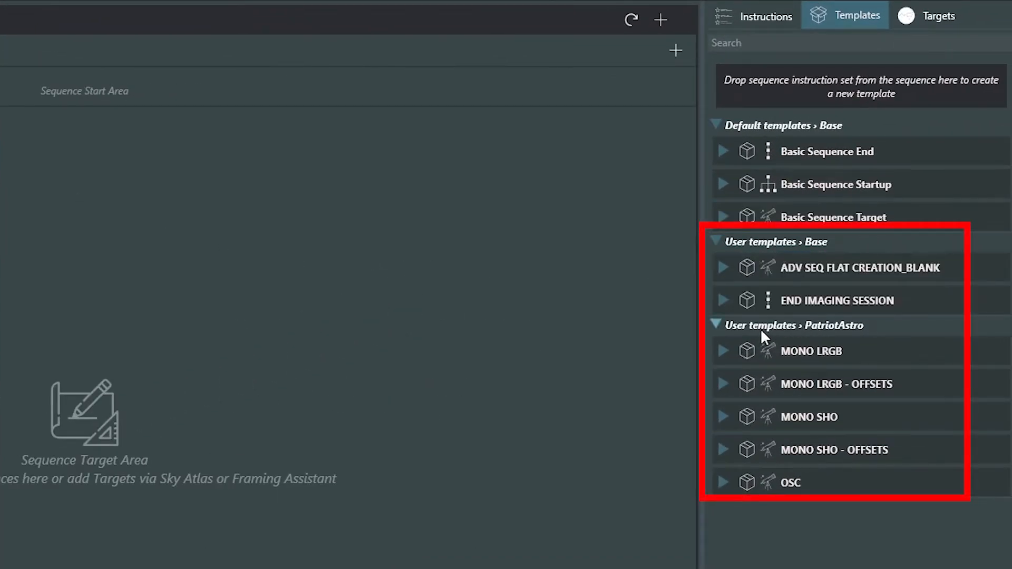
- Collapse and re-expand the PatriotAstro template group to check its five templates
click(715, 325)
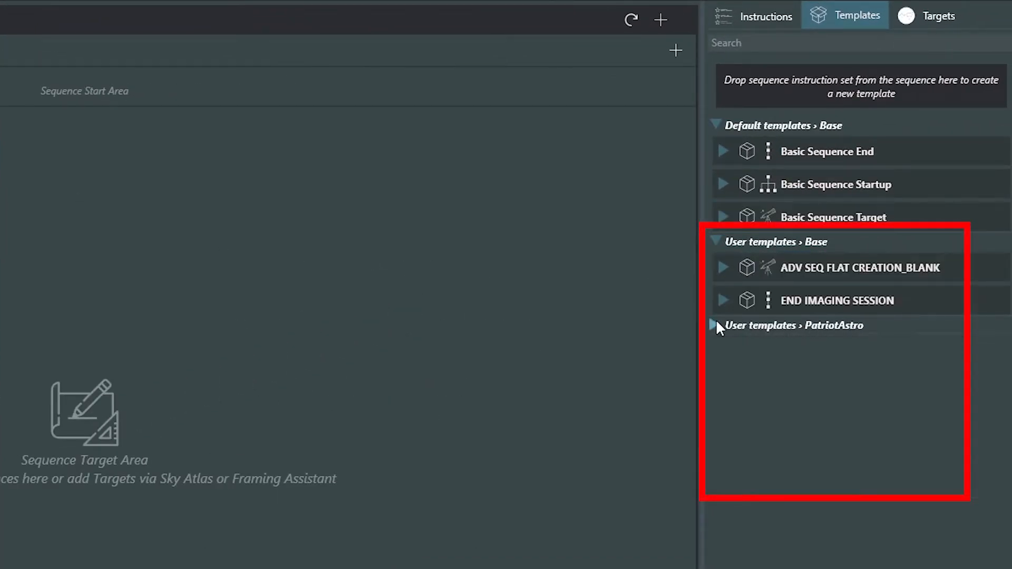
click(715, 325)
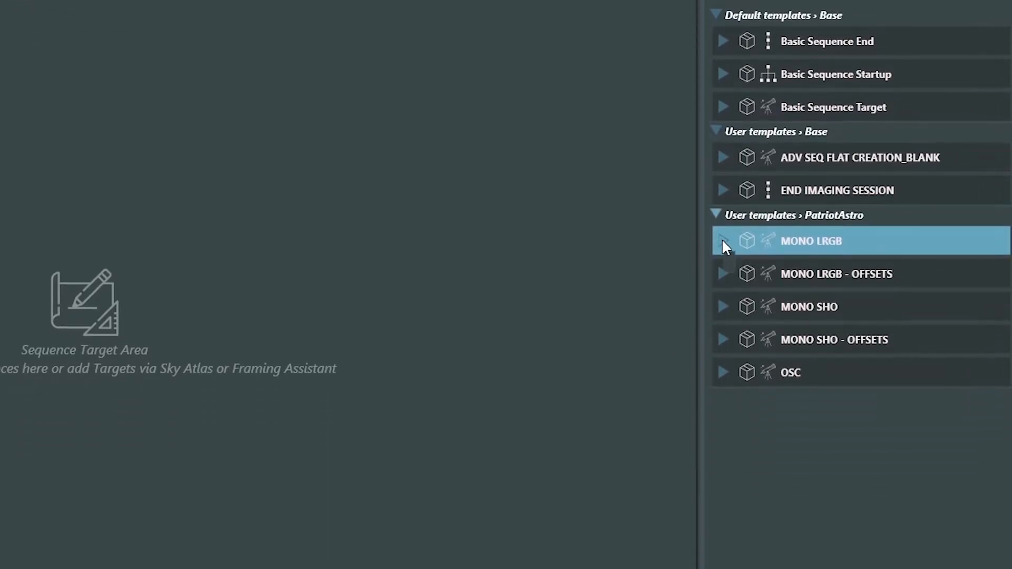
- Add the MONO LRGB template to the sequence and switch to the Imaging view
click(722, 240)
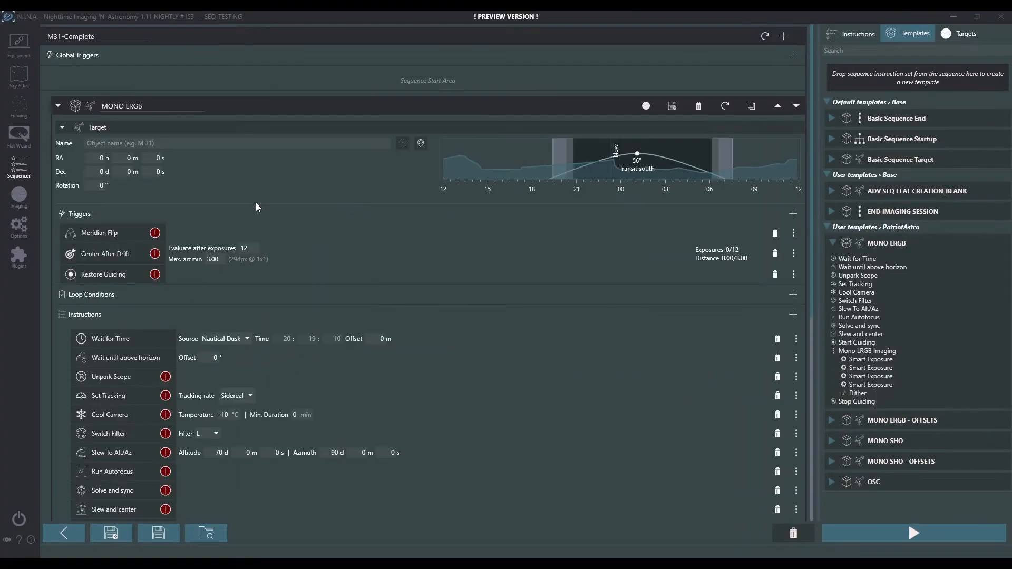
click(19, 197)
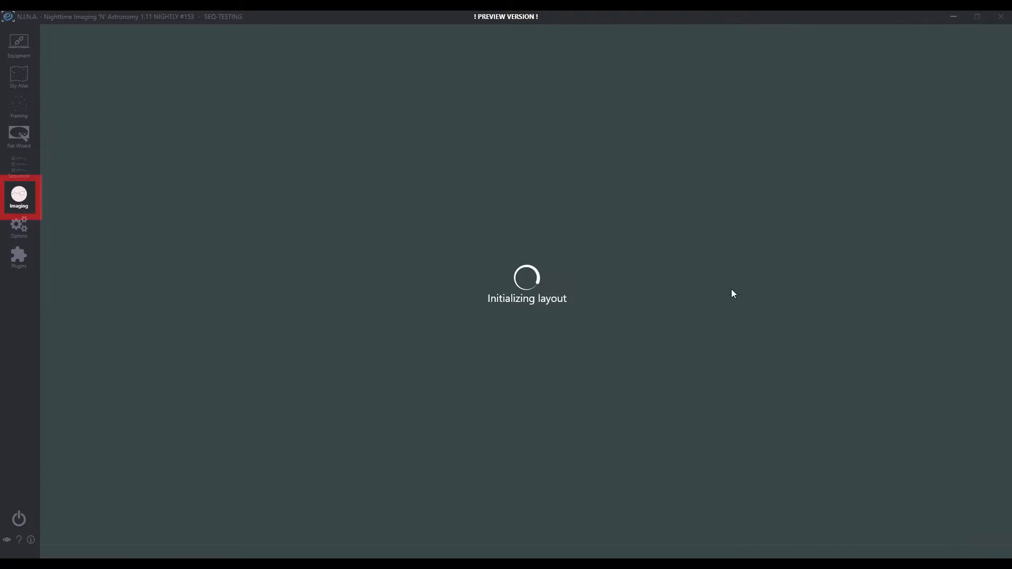
- Review the loaded MONO LRGB steps in Imaging, then return to the Sequencer
click(19, 196)
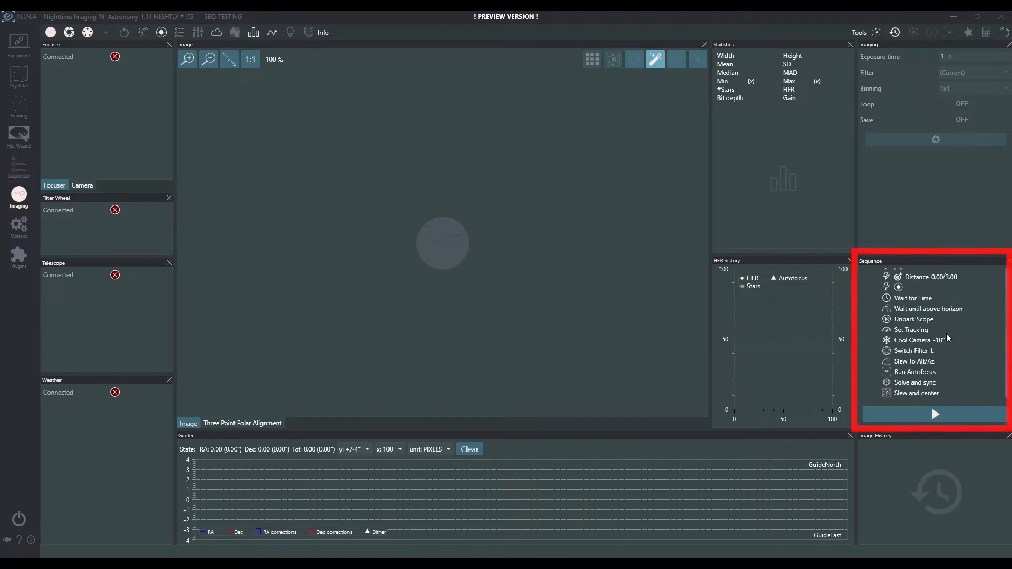
click(19, 167)
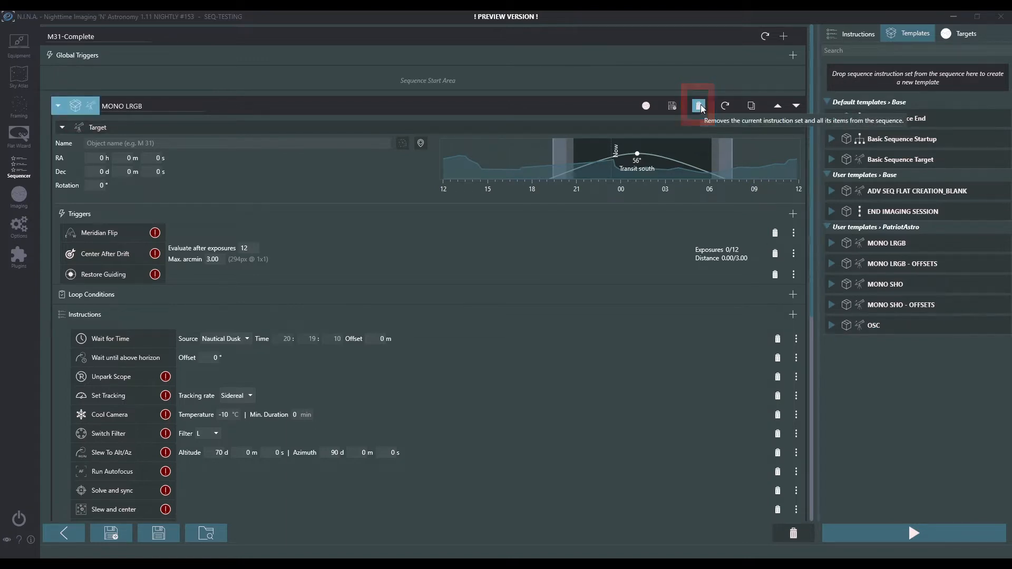
- Replace MONO LRGB with an 'OSC TEST' target and save it as a user template
click(699, 106)
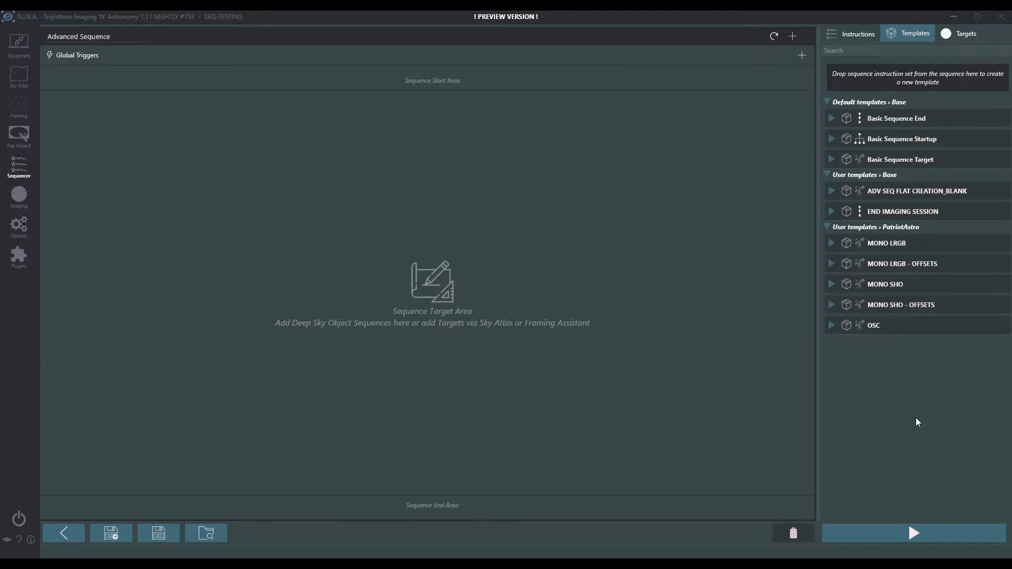
mouse_move(850, 339)
text(OSC TEST)
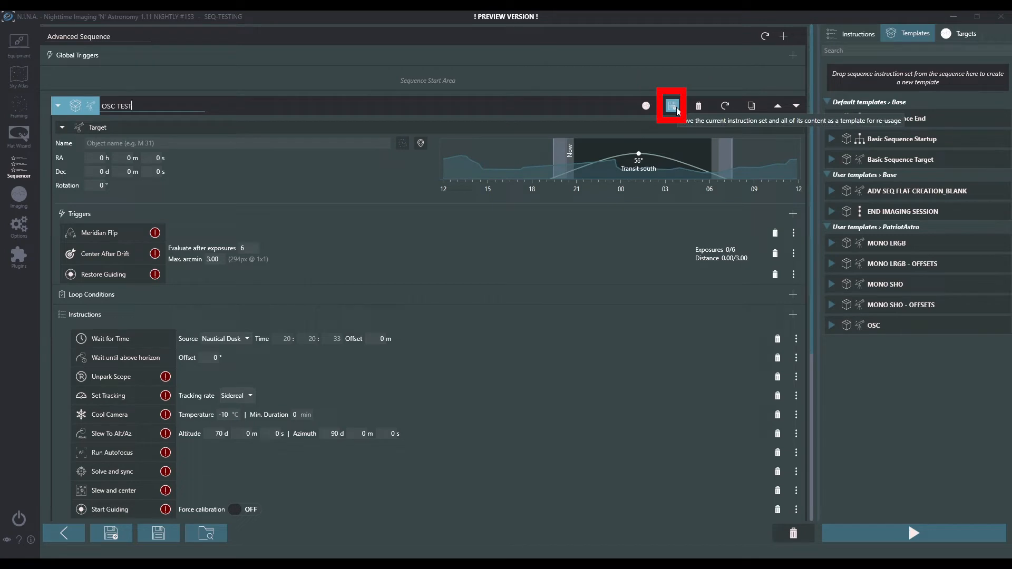
click(671, 106)
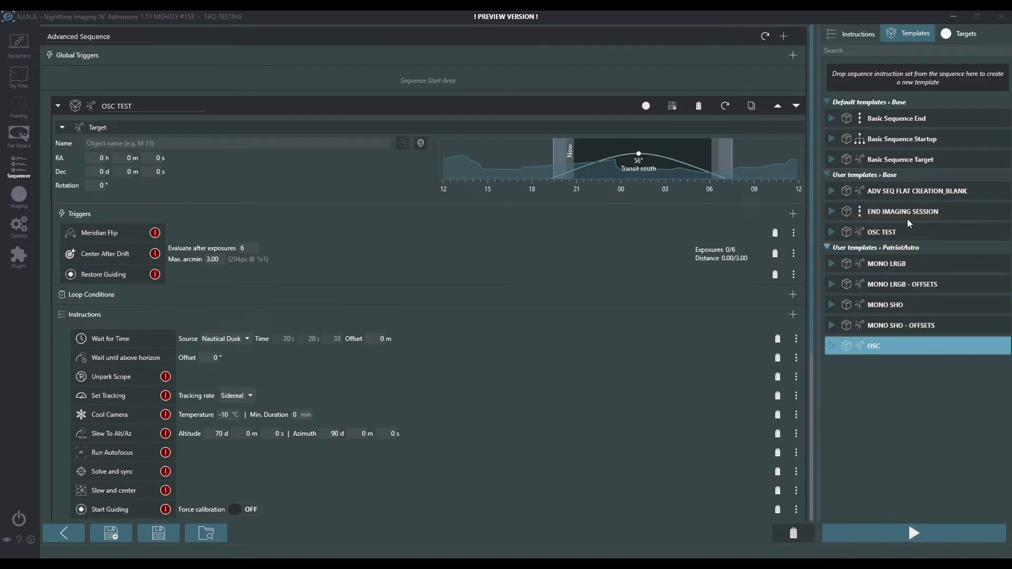
- Delete the OSC TEST template from the user templates and confirm
click(880, 232)
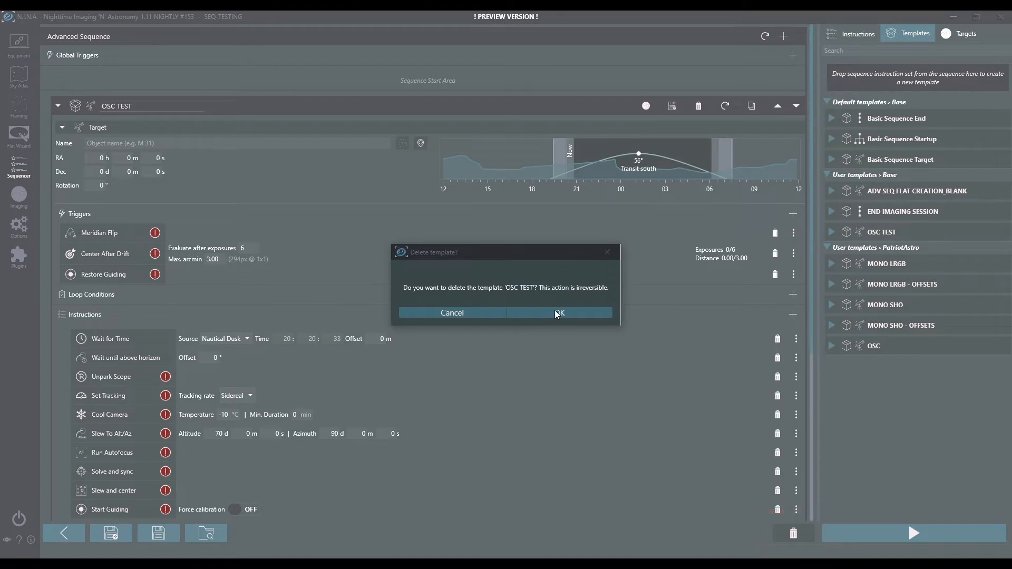
click(558, 313)
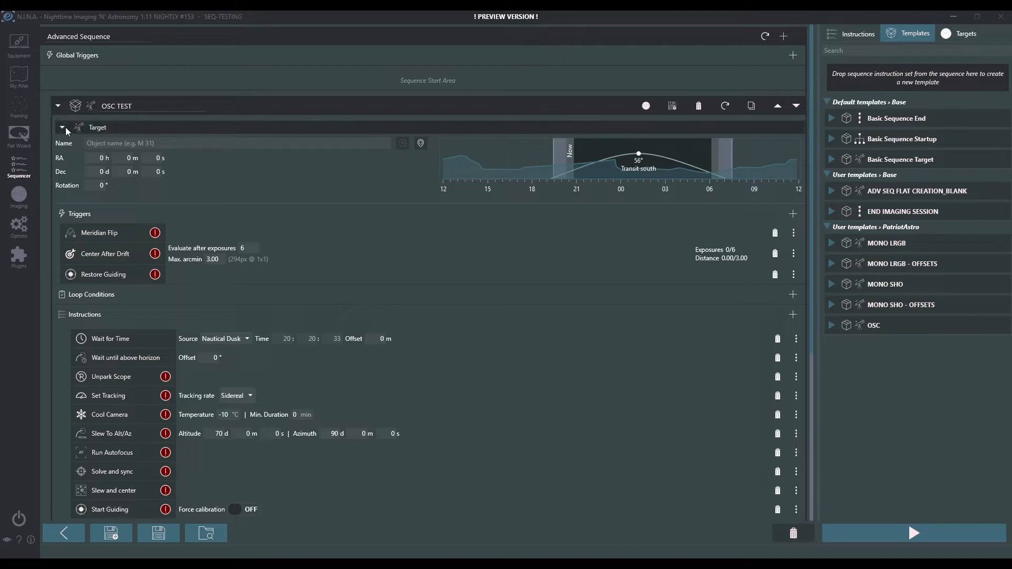
- Rename the nested OSC Imaging set to 'OSC Imaging - TEST' and save it as a template
click(62, 127)
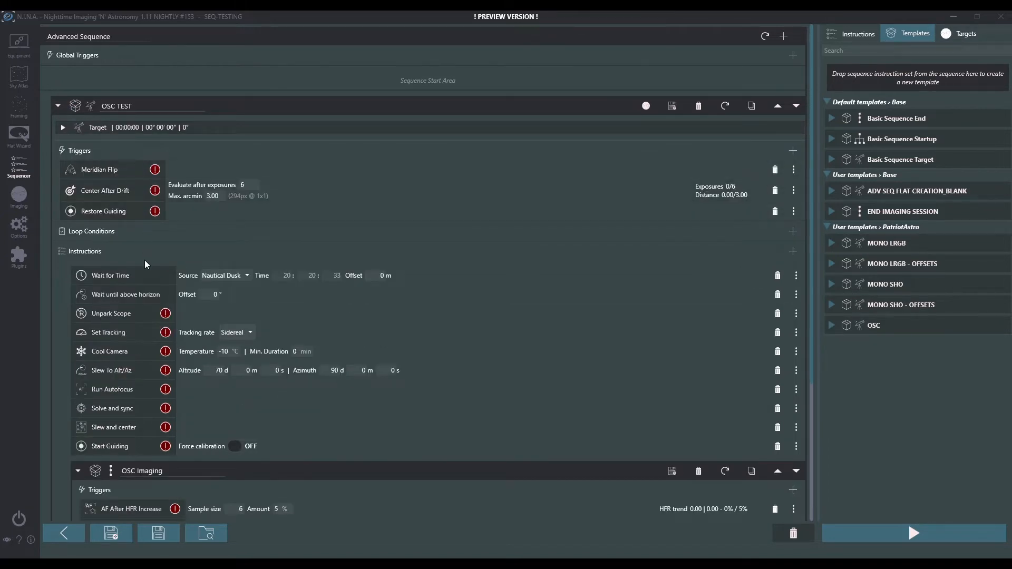
scroll(down, 3)
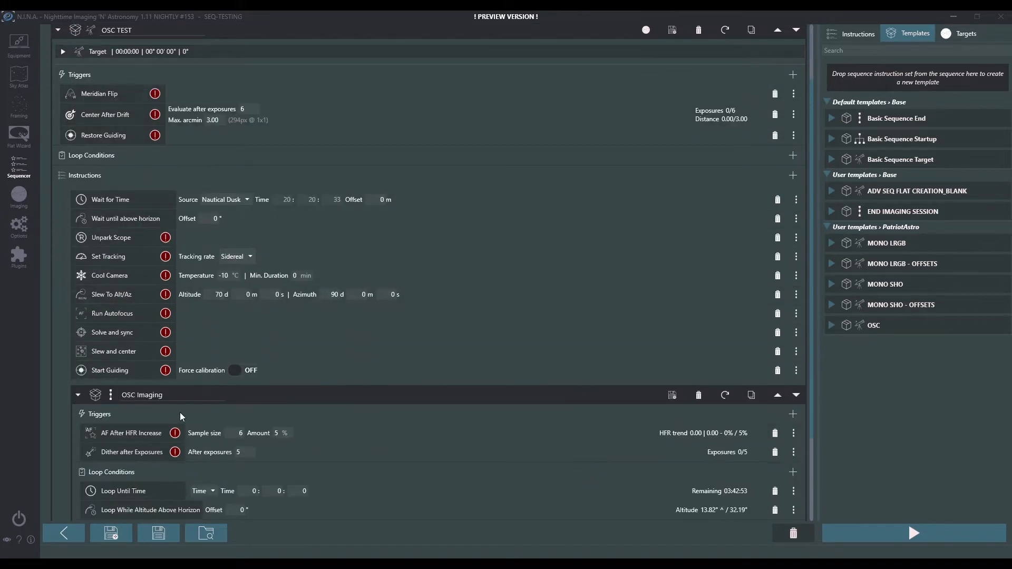
click(141, 394)
text( - TEST)
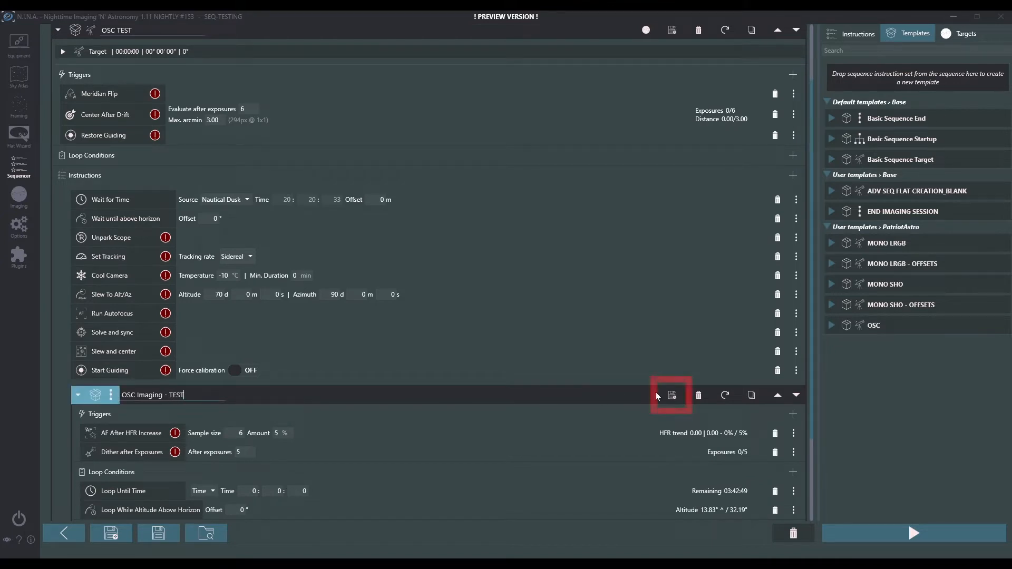
mouse_move(671, 395)
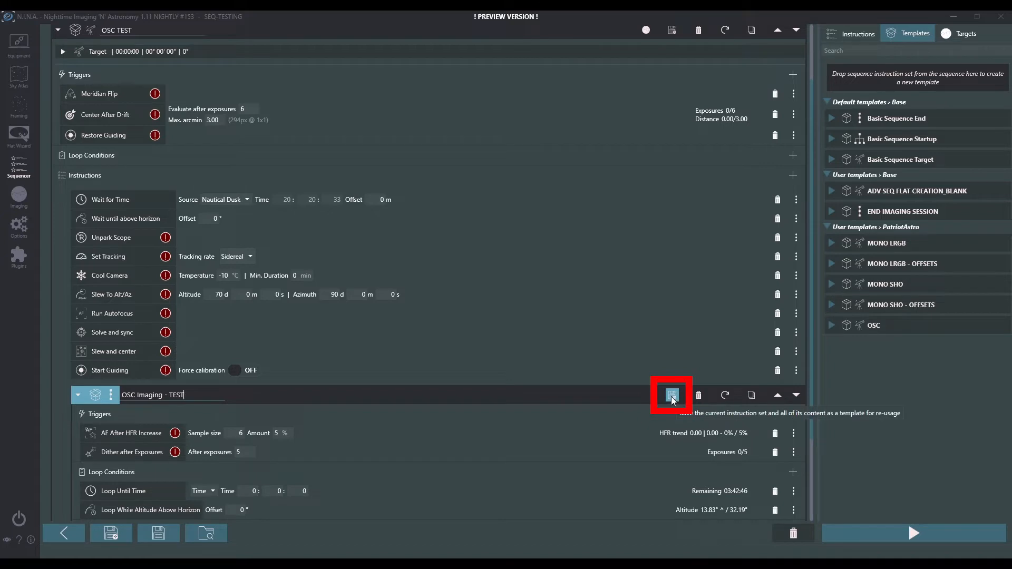
click(671, 394)
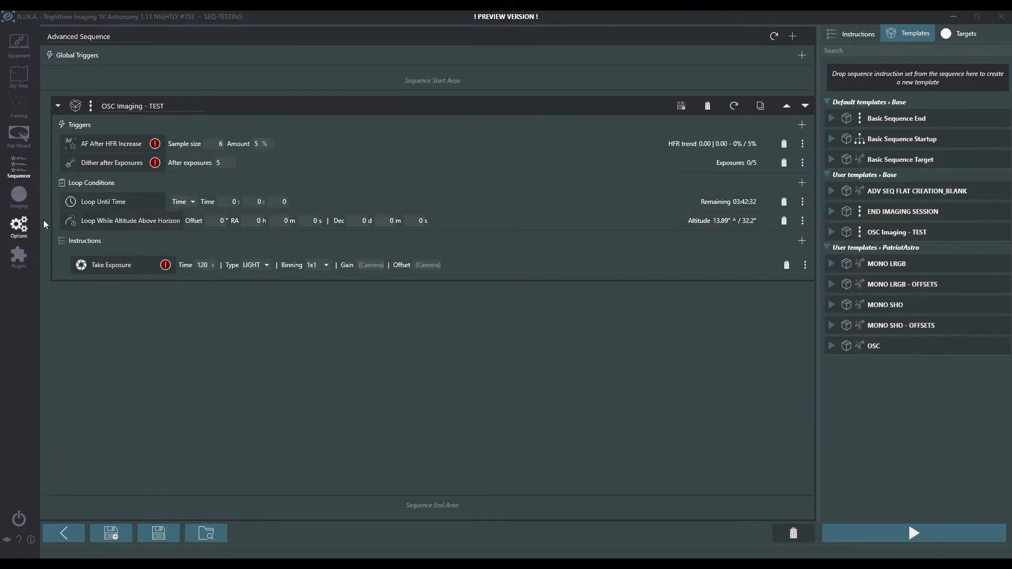
mouse_move(360, 242)
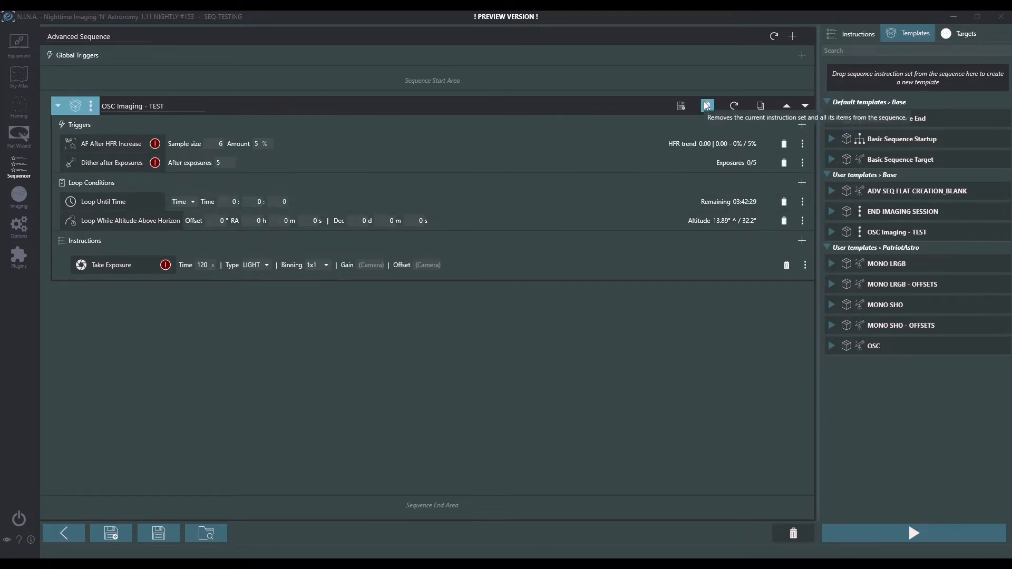
- Delete the OSC Imaging - TEST template and confirm
click(706, 106)
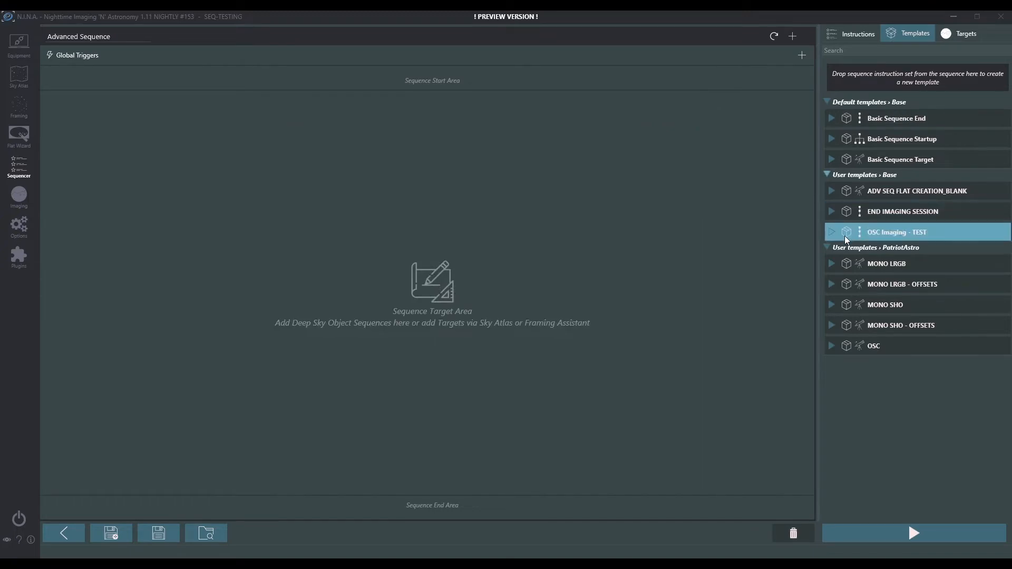
click(859, 232)
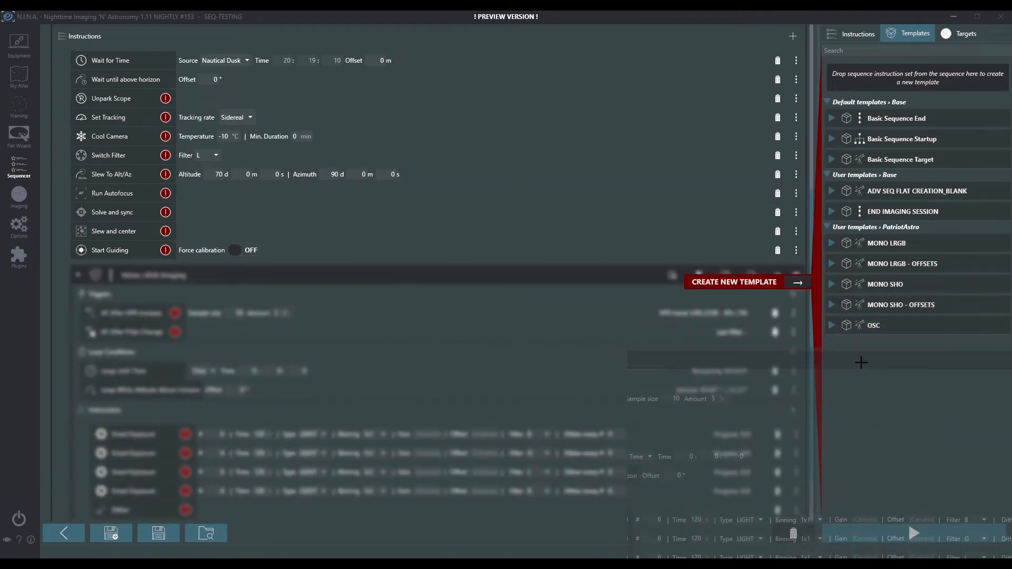
- Save the Mono LRGB Imaging set as a template, then delete it
click(734, 282)
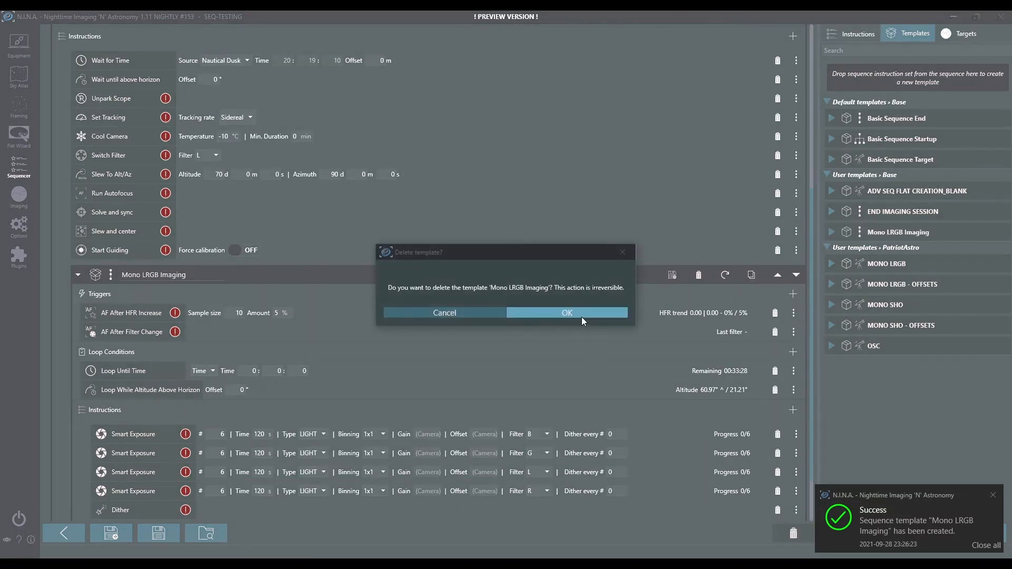
click(566, 313)
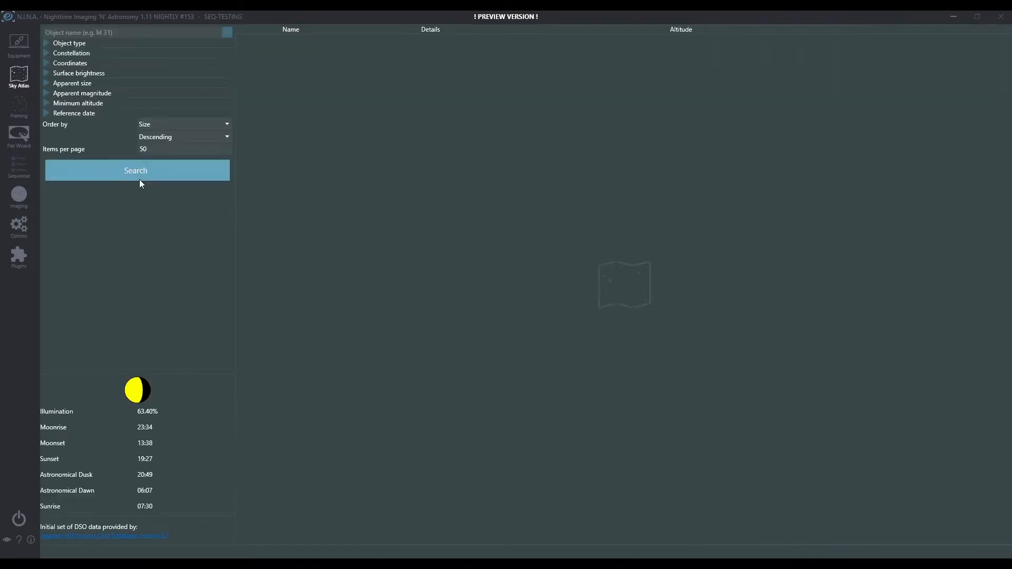
- Search the sky atlas and add Collinder 285 to the advanced sequence
click(136, 170)
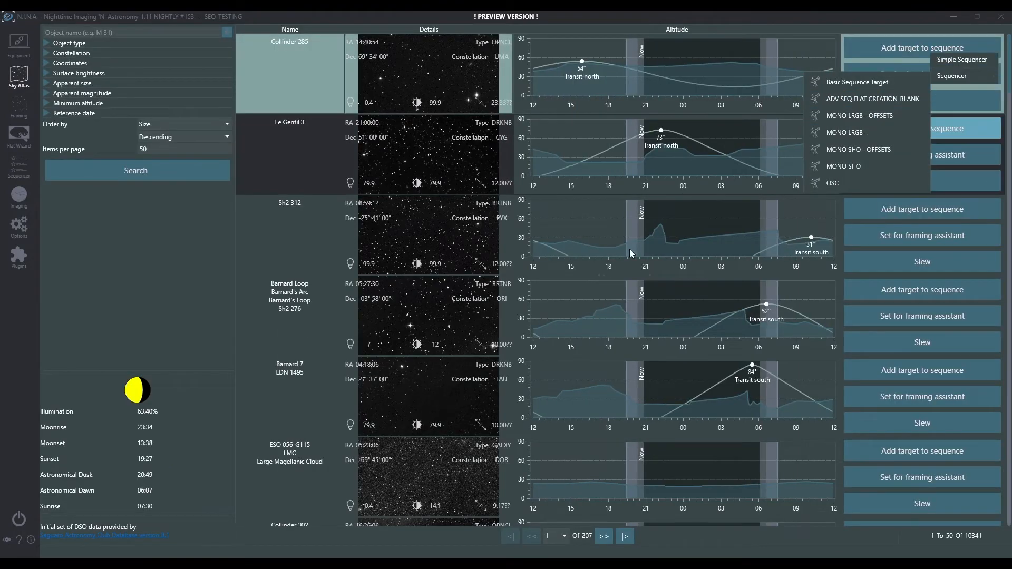
click(856, 83)
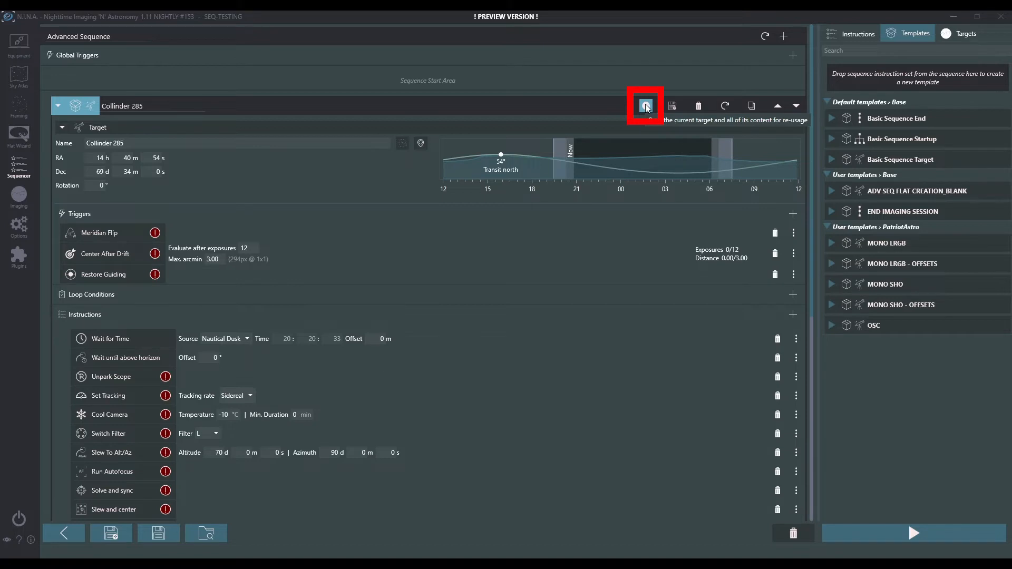
- Save Collinder 285 as a reusable target and show the saved Targets list
click(645, 105)
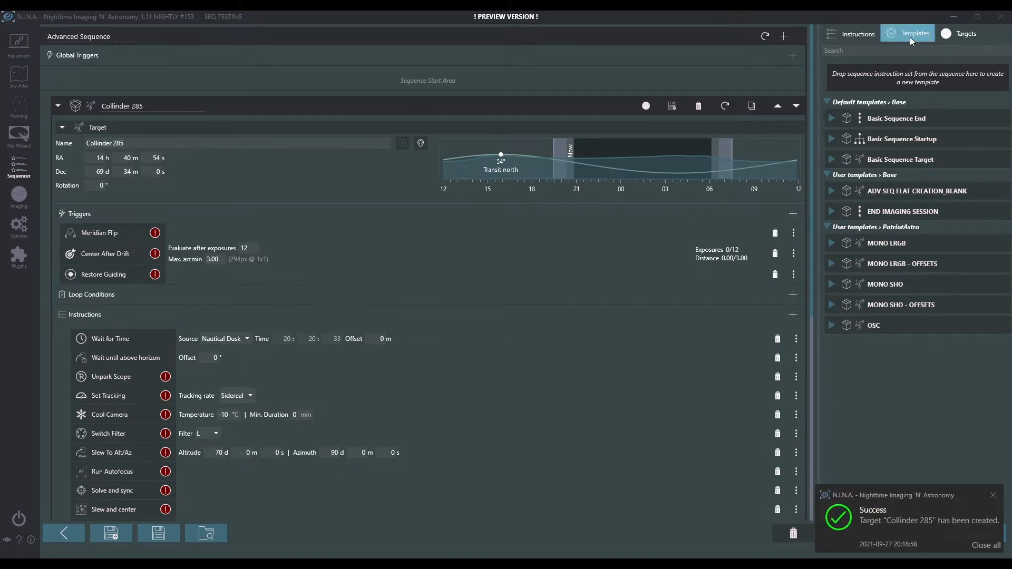
click(962, 33)
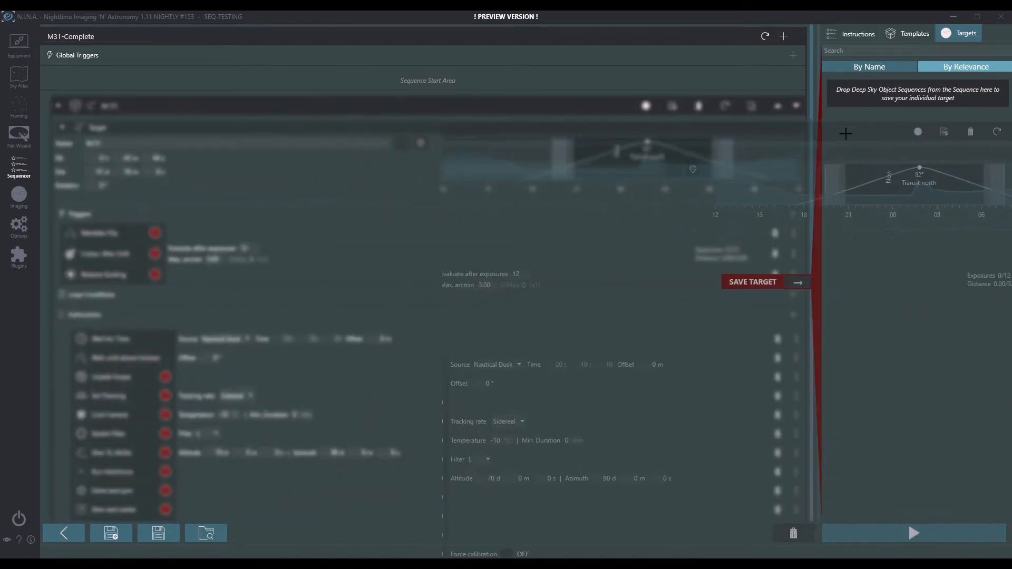
- Look up a target in the sky atlas, entering 101 in the search field
click(751, 282)
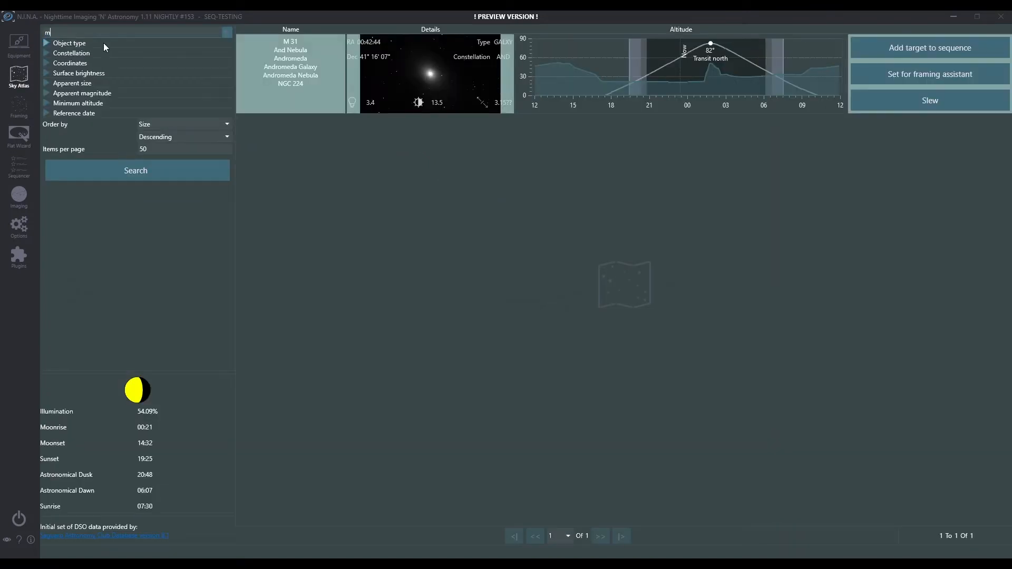
text(101)
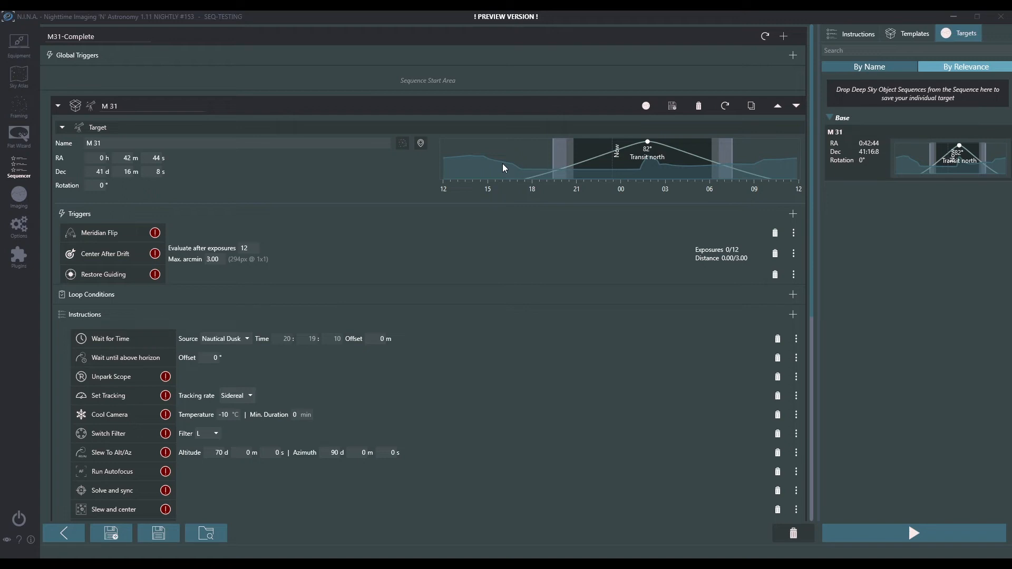
mouse_move(280, 156)
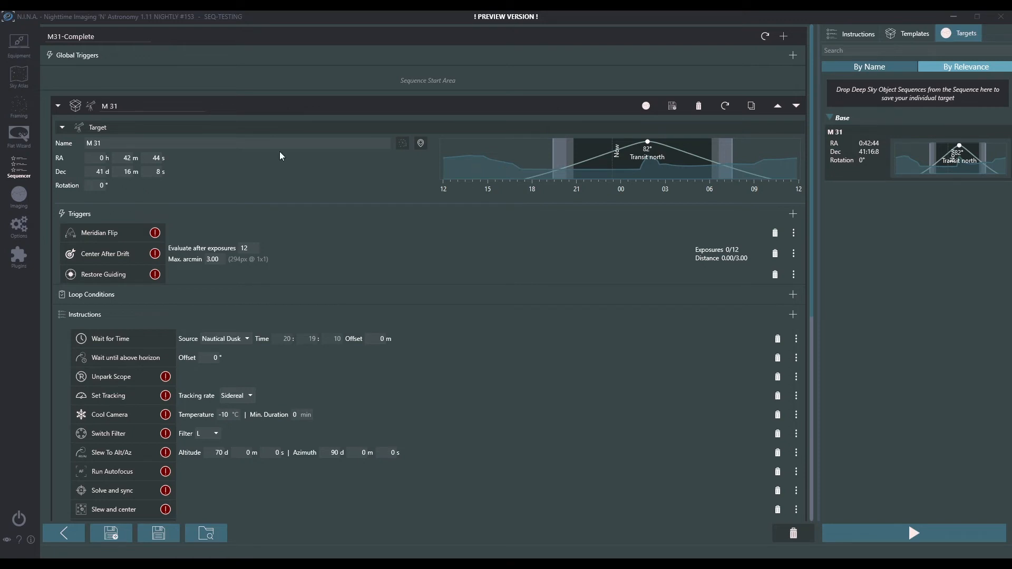
mouse_move(164, 155)
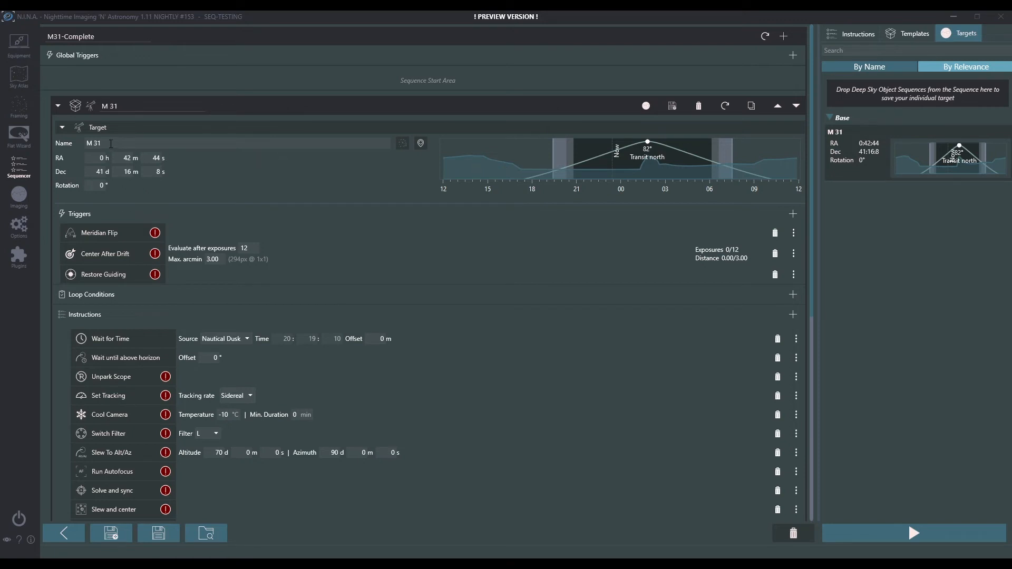
- Search the sky atlas for M 31 and add it with the MONO SHO - OFFSETS template
click(18, 77)
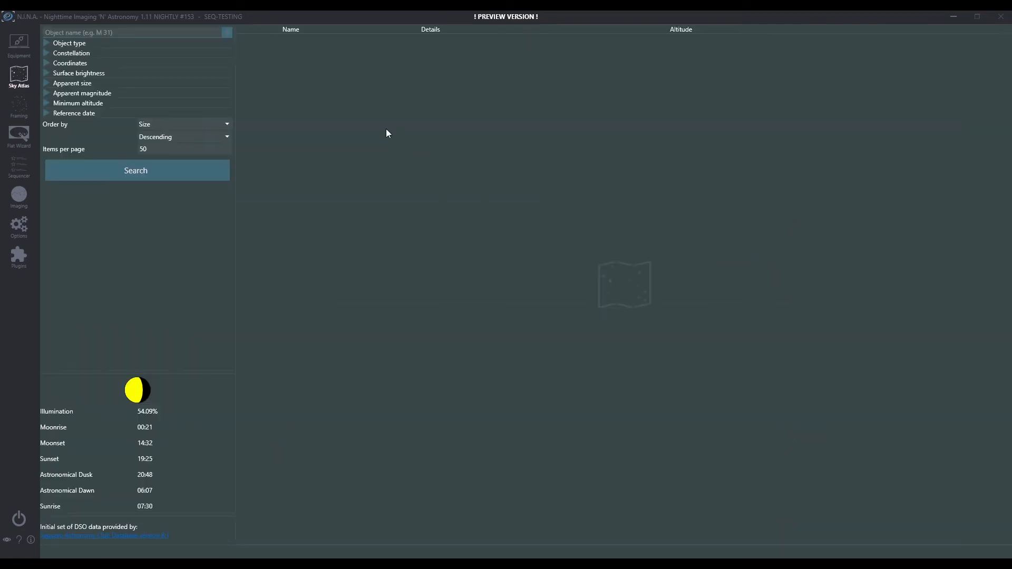
click(136, 170)
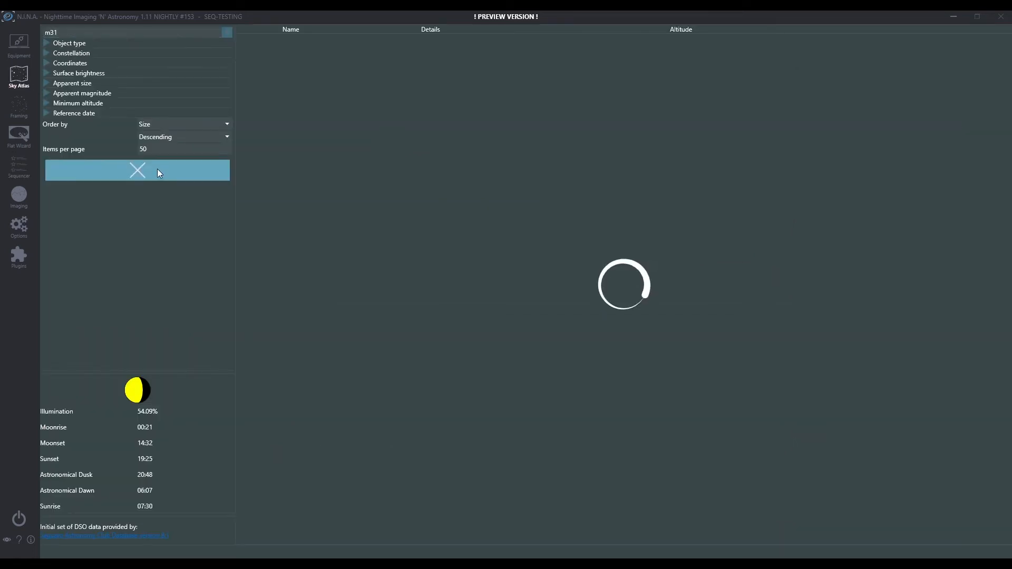
click(136, 170)
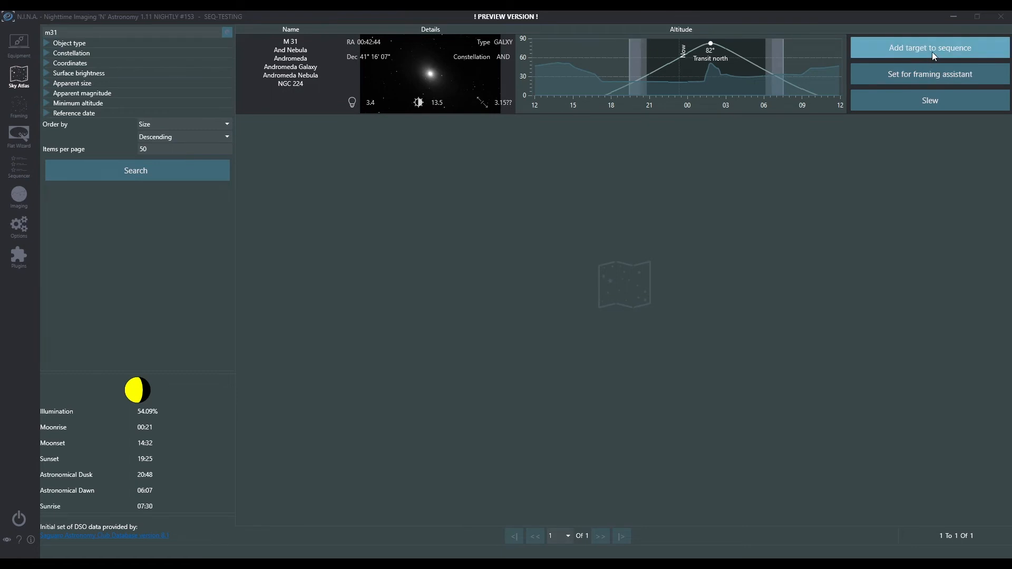
click(929, 47)
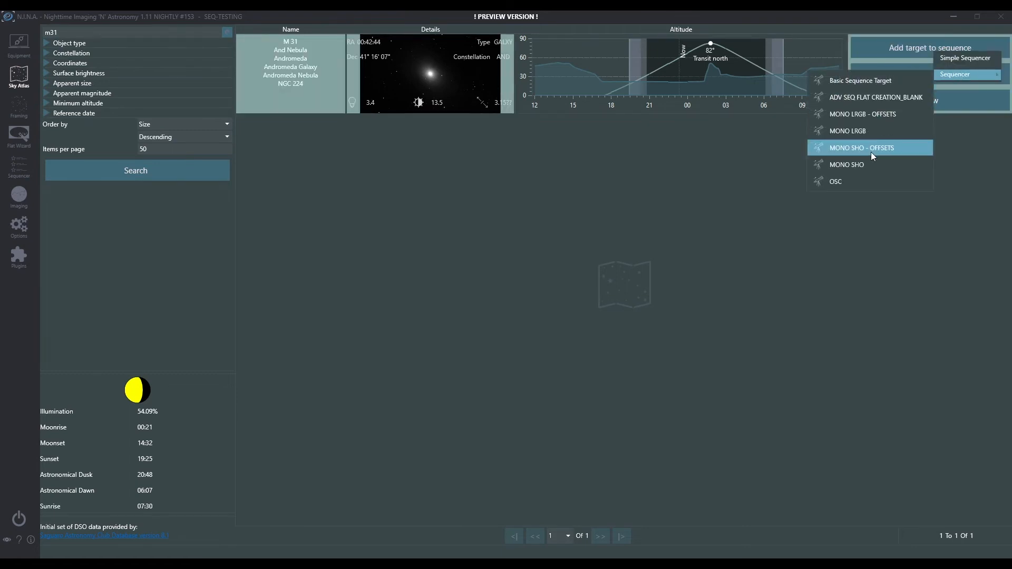
click(861, 147)
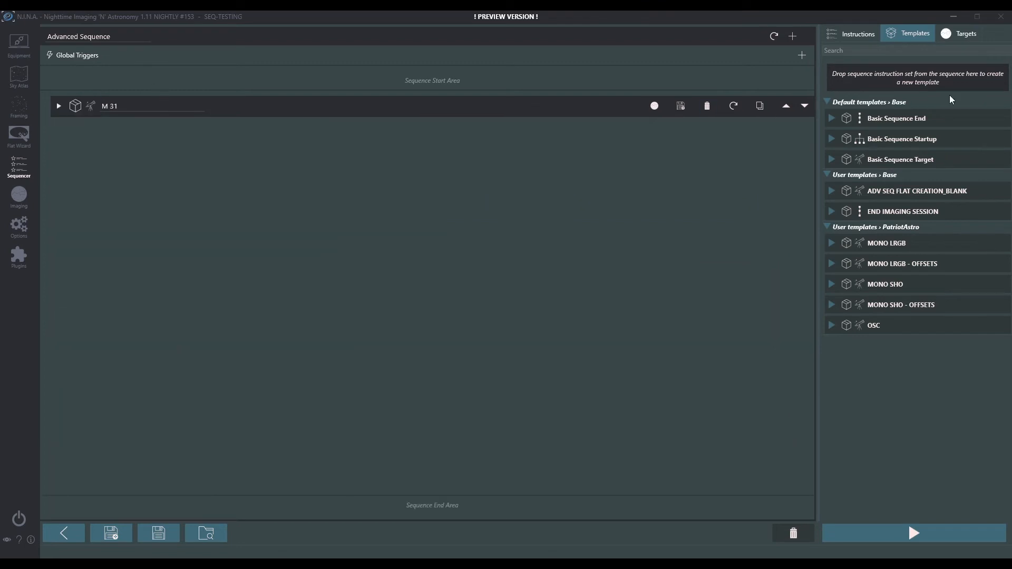
- Frame M 31 with Basic Sequence Startup and End sets, collapse them, and start Save Sequence As
drag(901, 139, 526, 102)
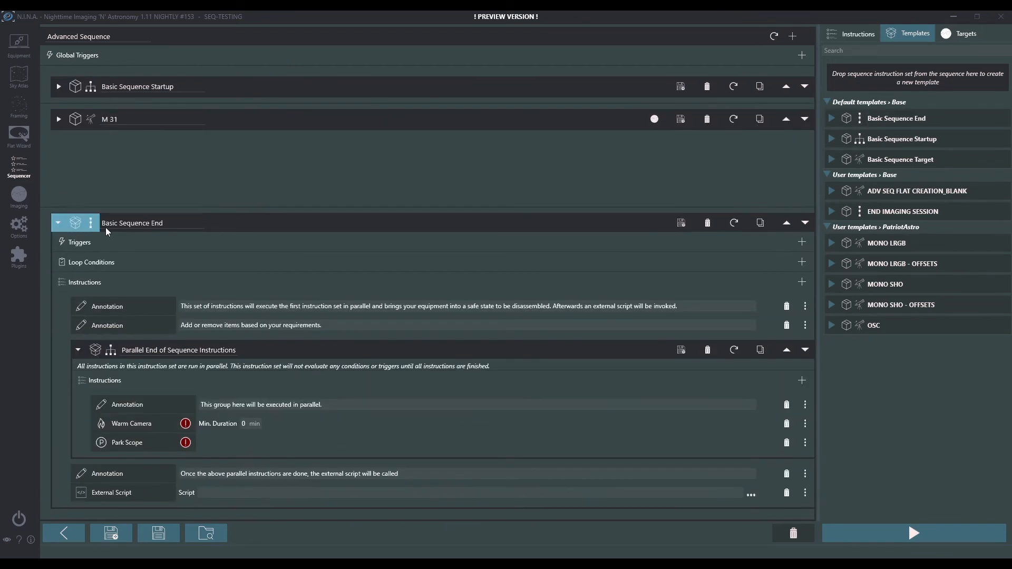
click(58, 223)
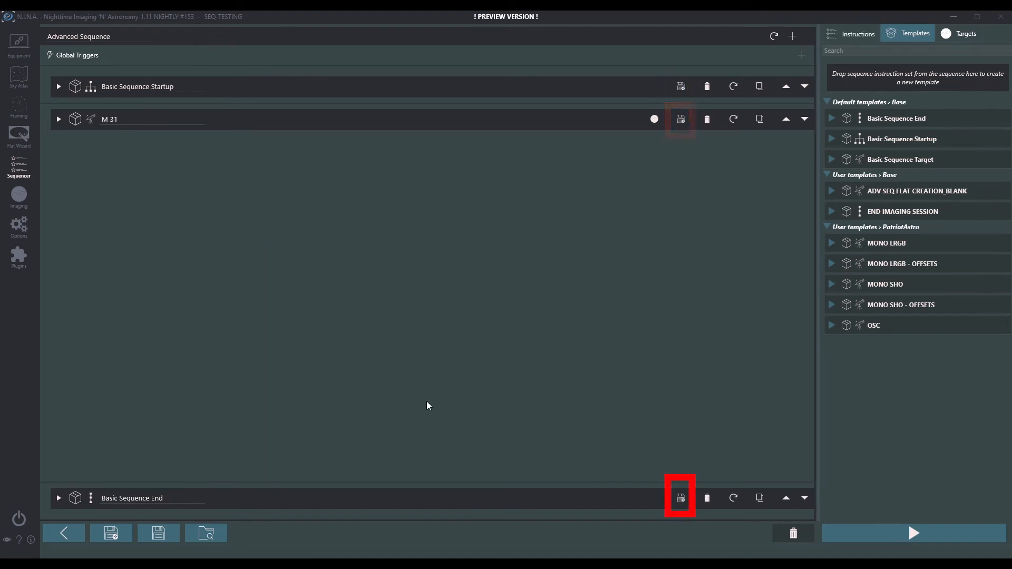
click(110, 532)
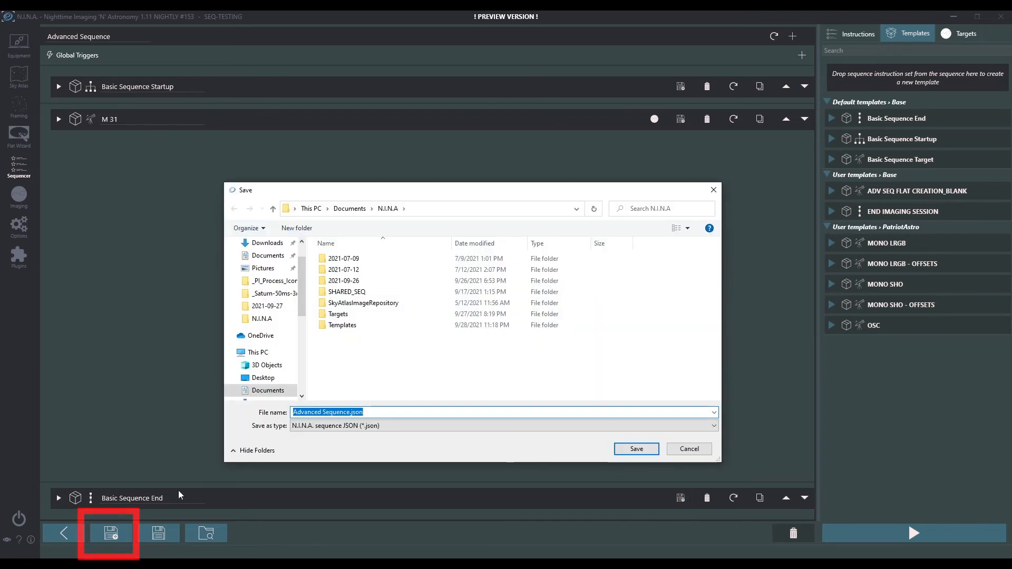
mouse_move(419, 198)
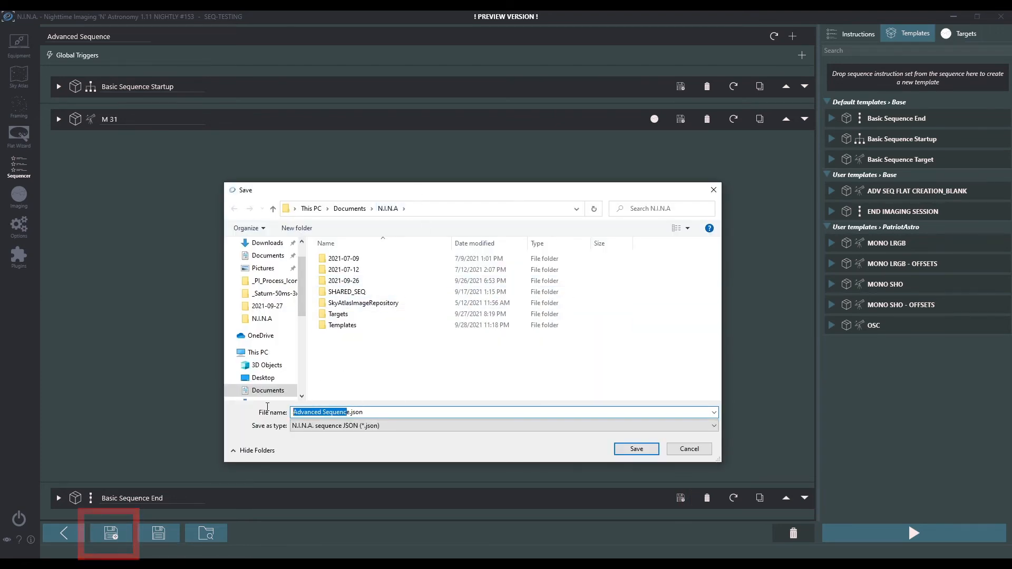
- Save the sequence as M31-Complete.json
text(M31-Complete.json)
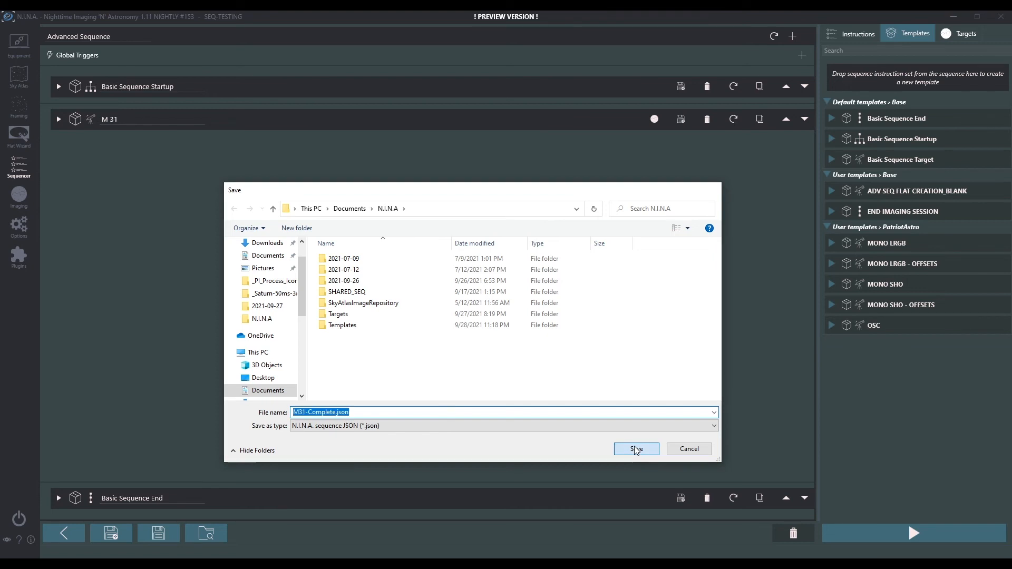
click(635, 448)
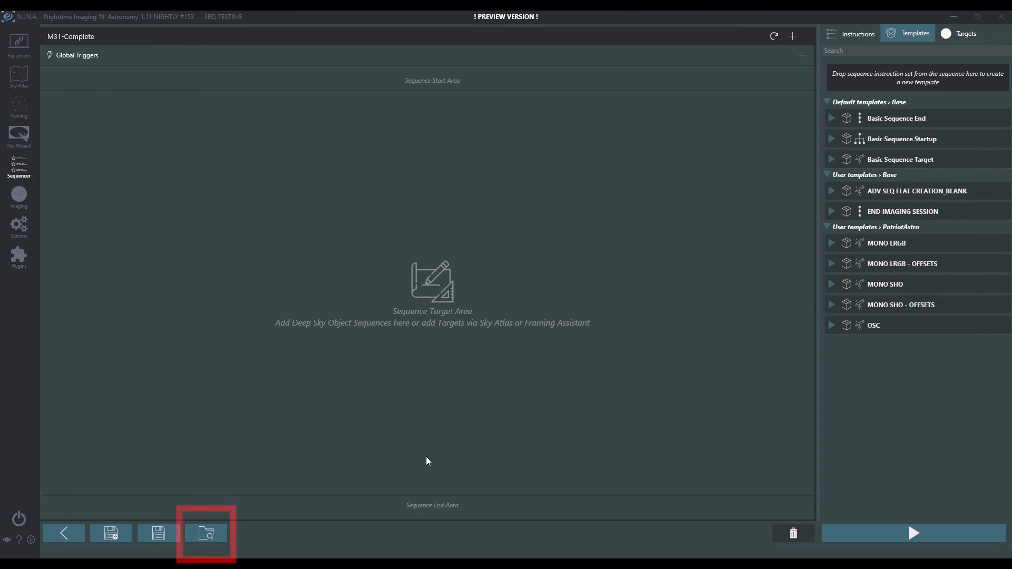
click(206, 533)
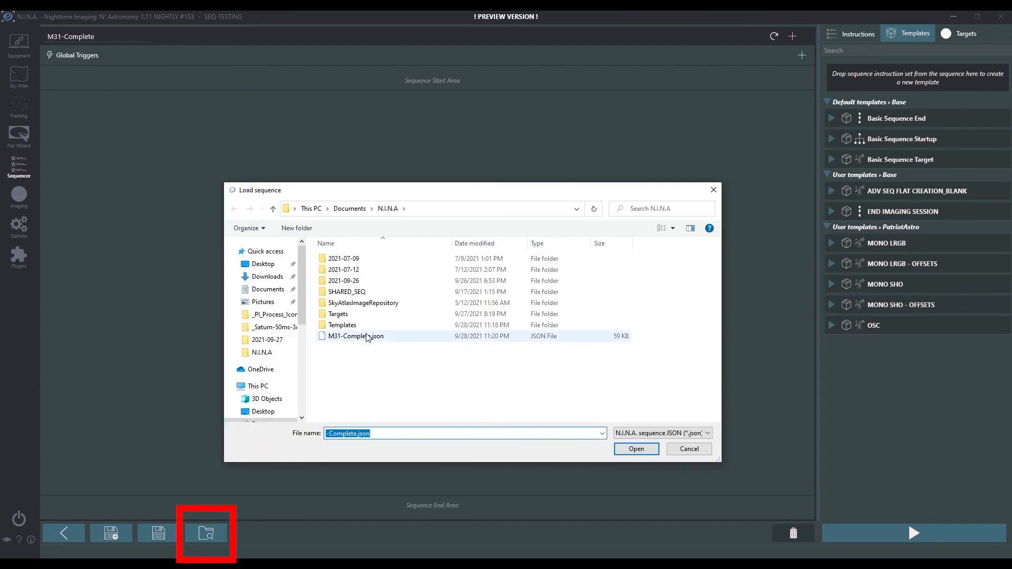
click(636, 448)
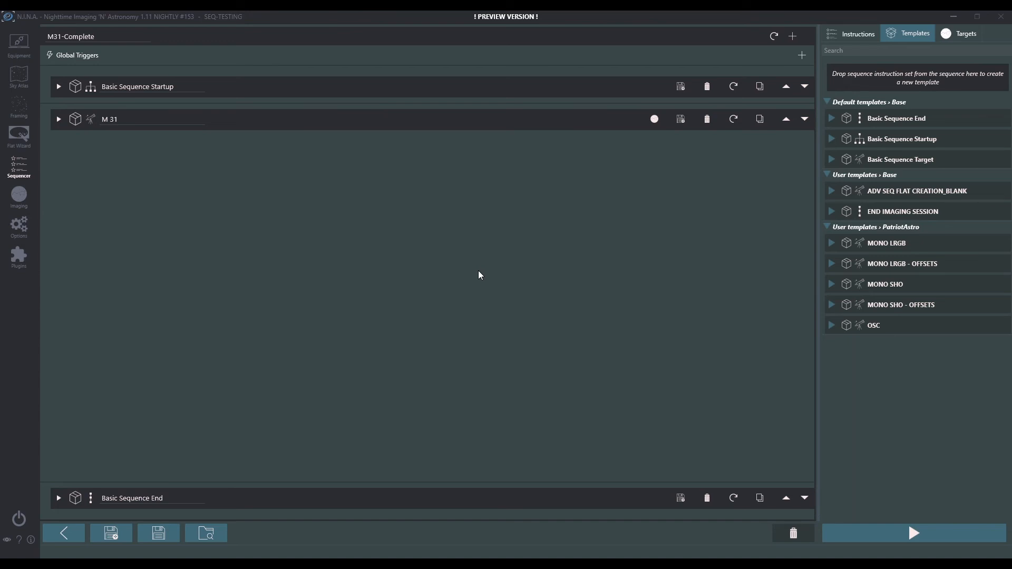
click(152, 86)
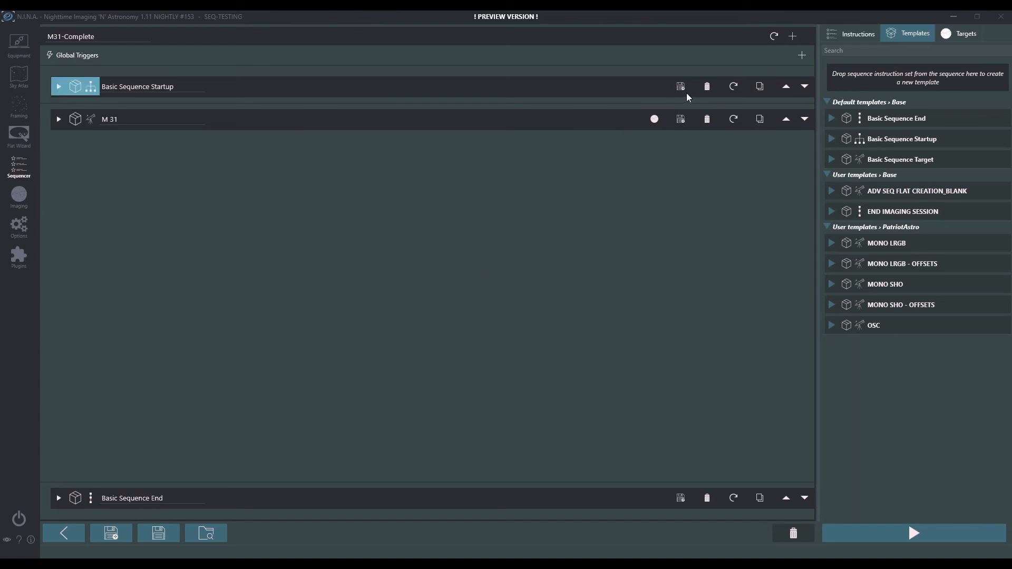
click(707, 497)
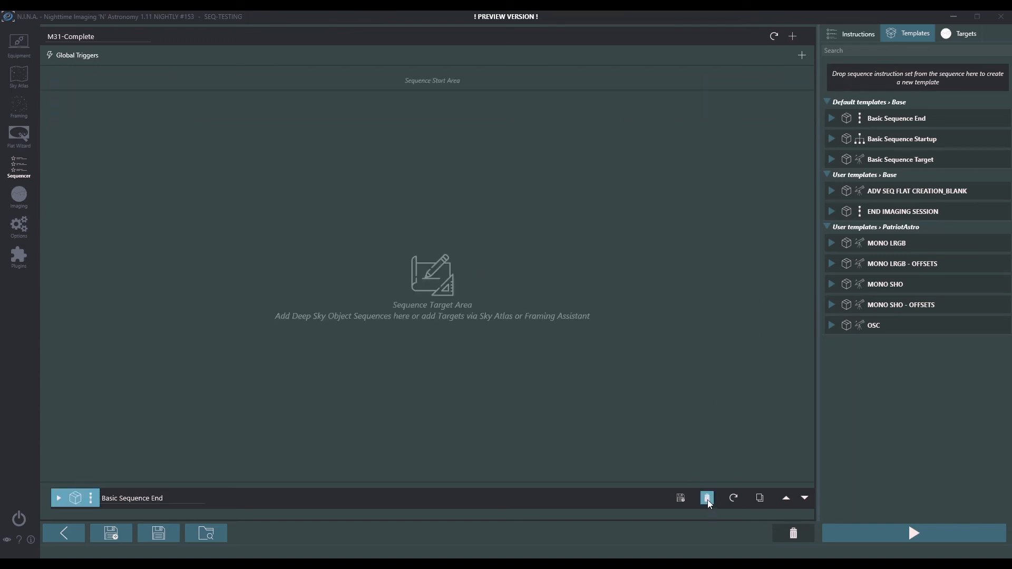
click(707, 498)
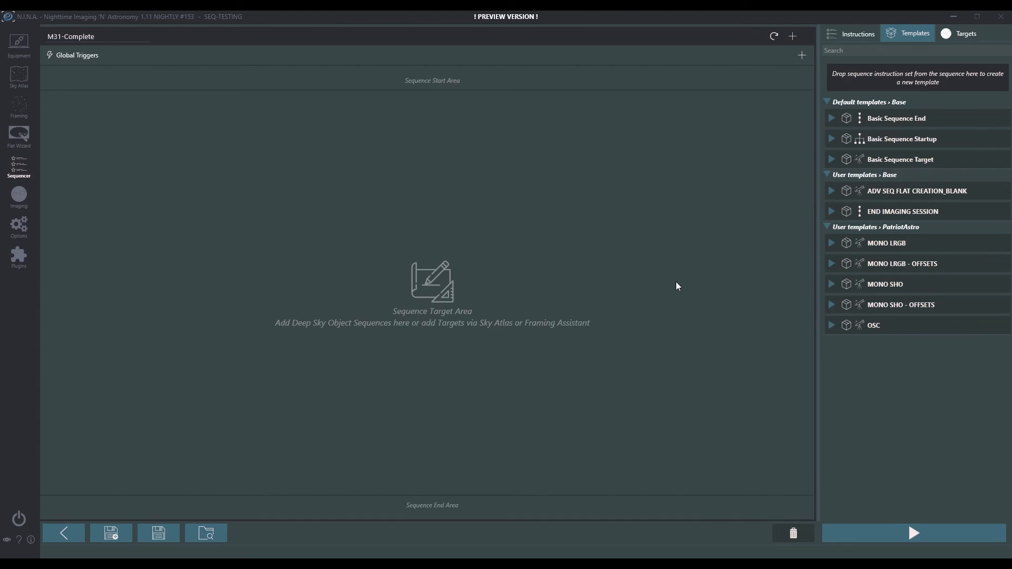